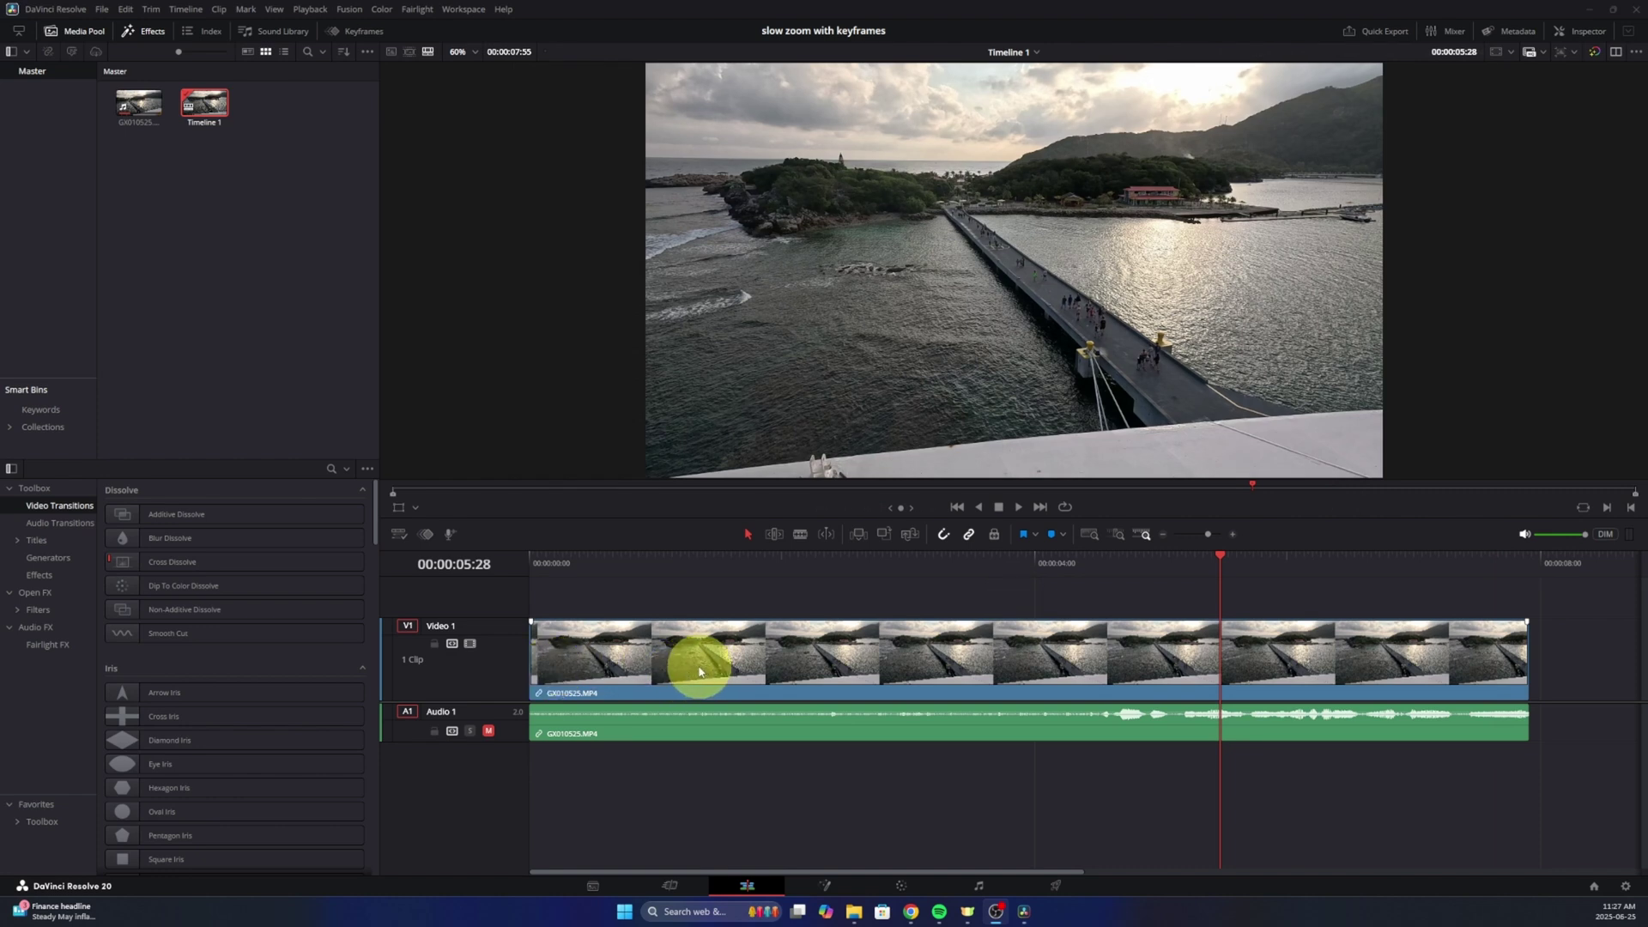
pyautogui.moveTo(584, 661)
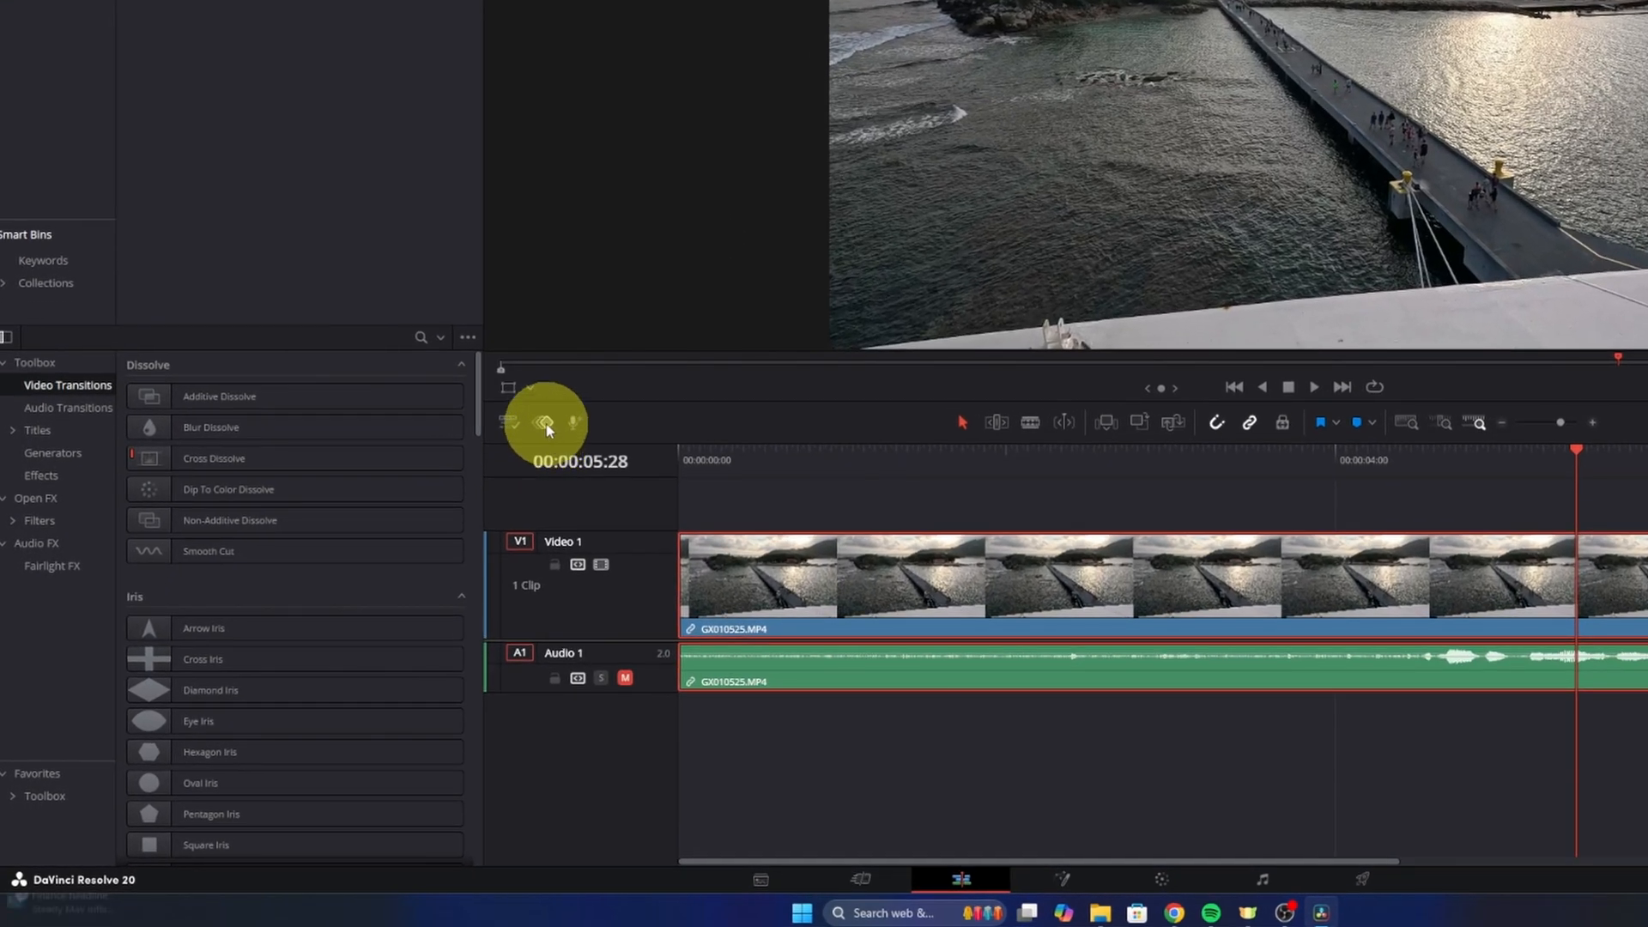
pyautogui.moveTo(545, 419)
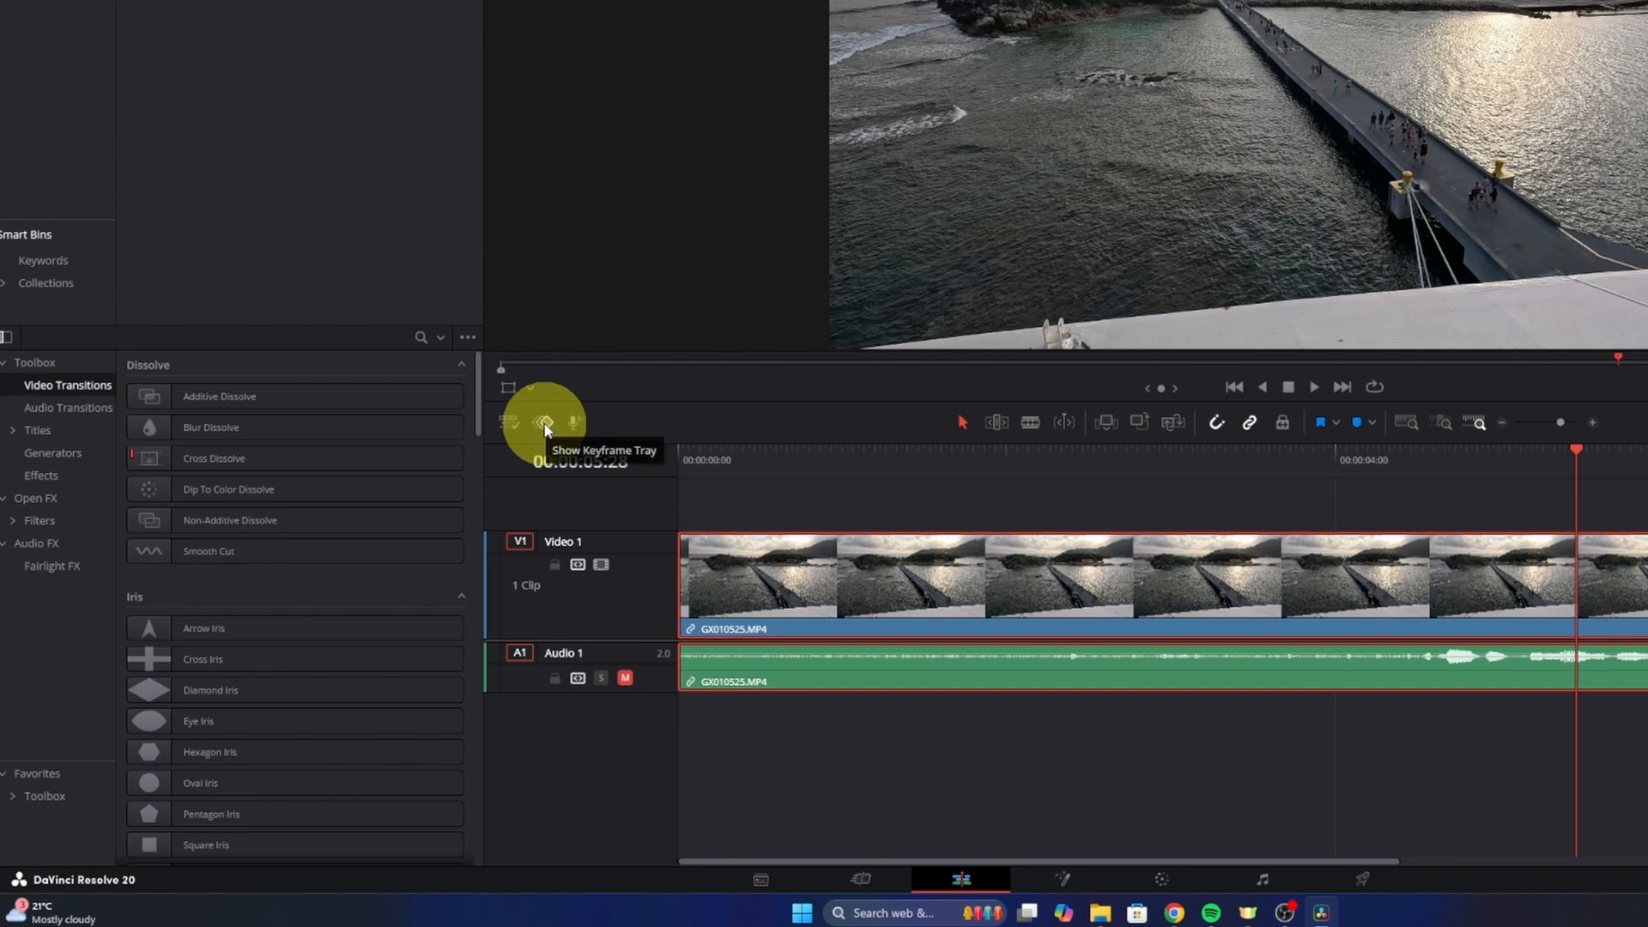
# Show the keyframe tray so an empty Parameters lane appears under the pier clip
pyautogui.click(546, 422)
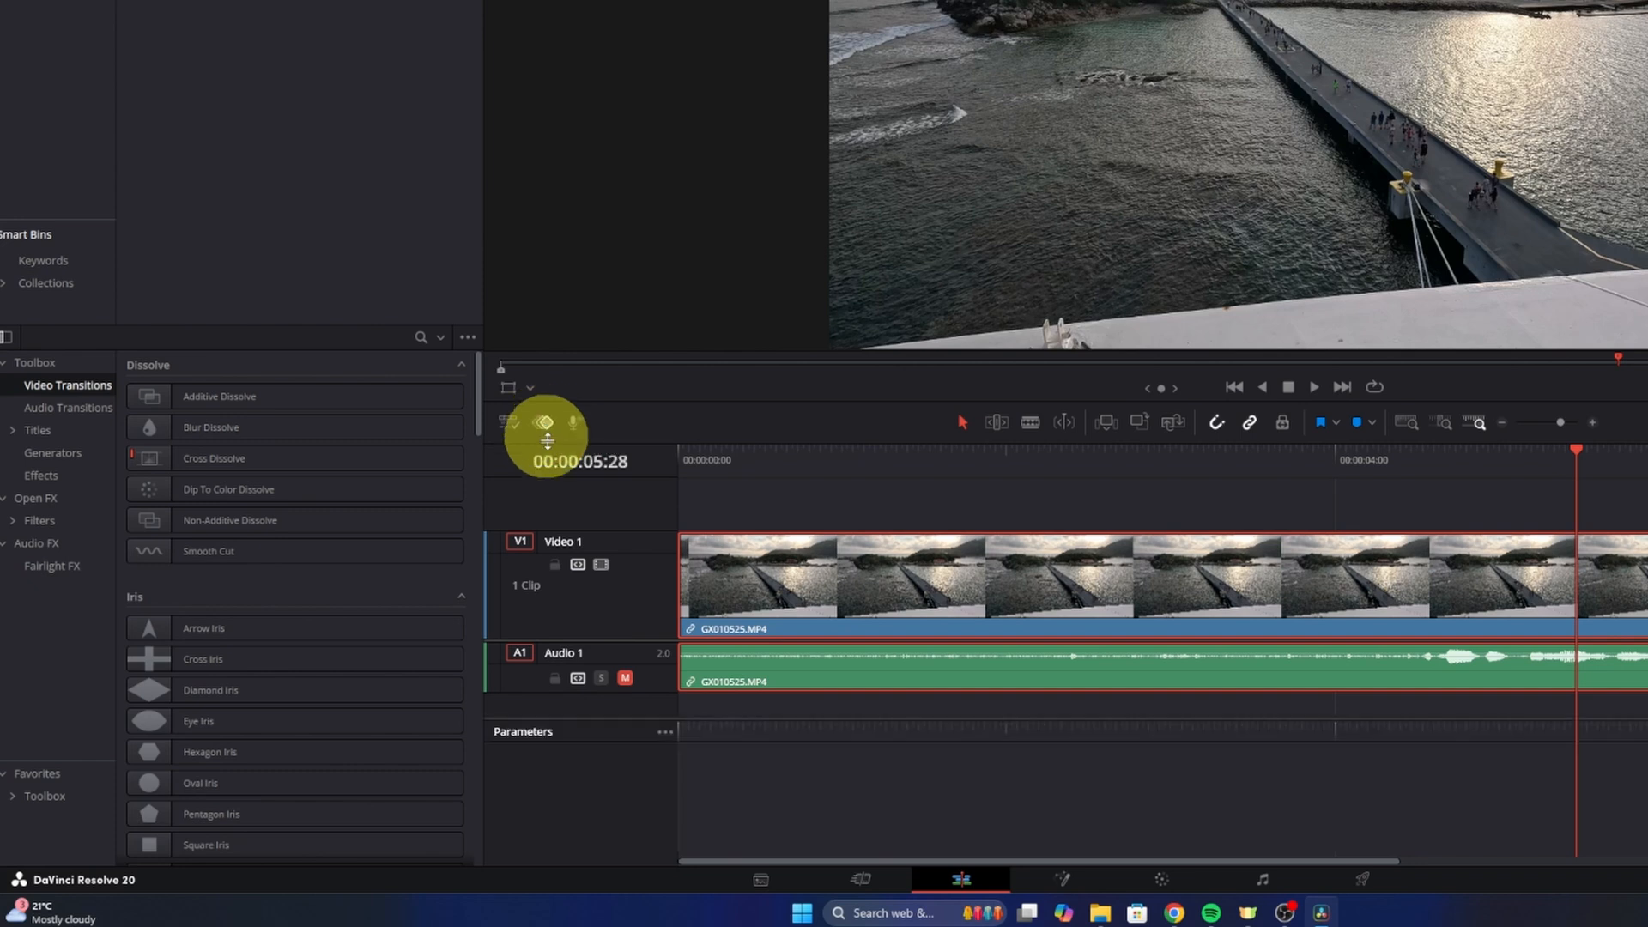
pyautogui.moveTo(849, 803)
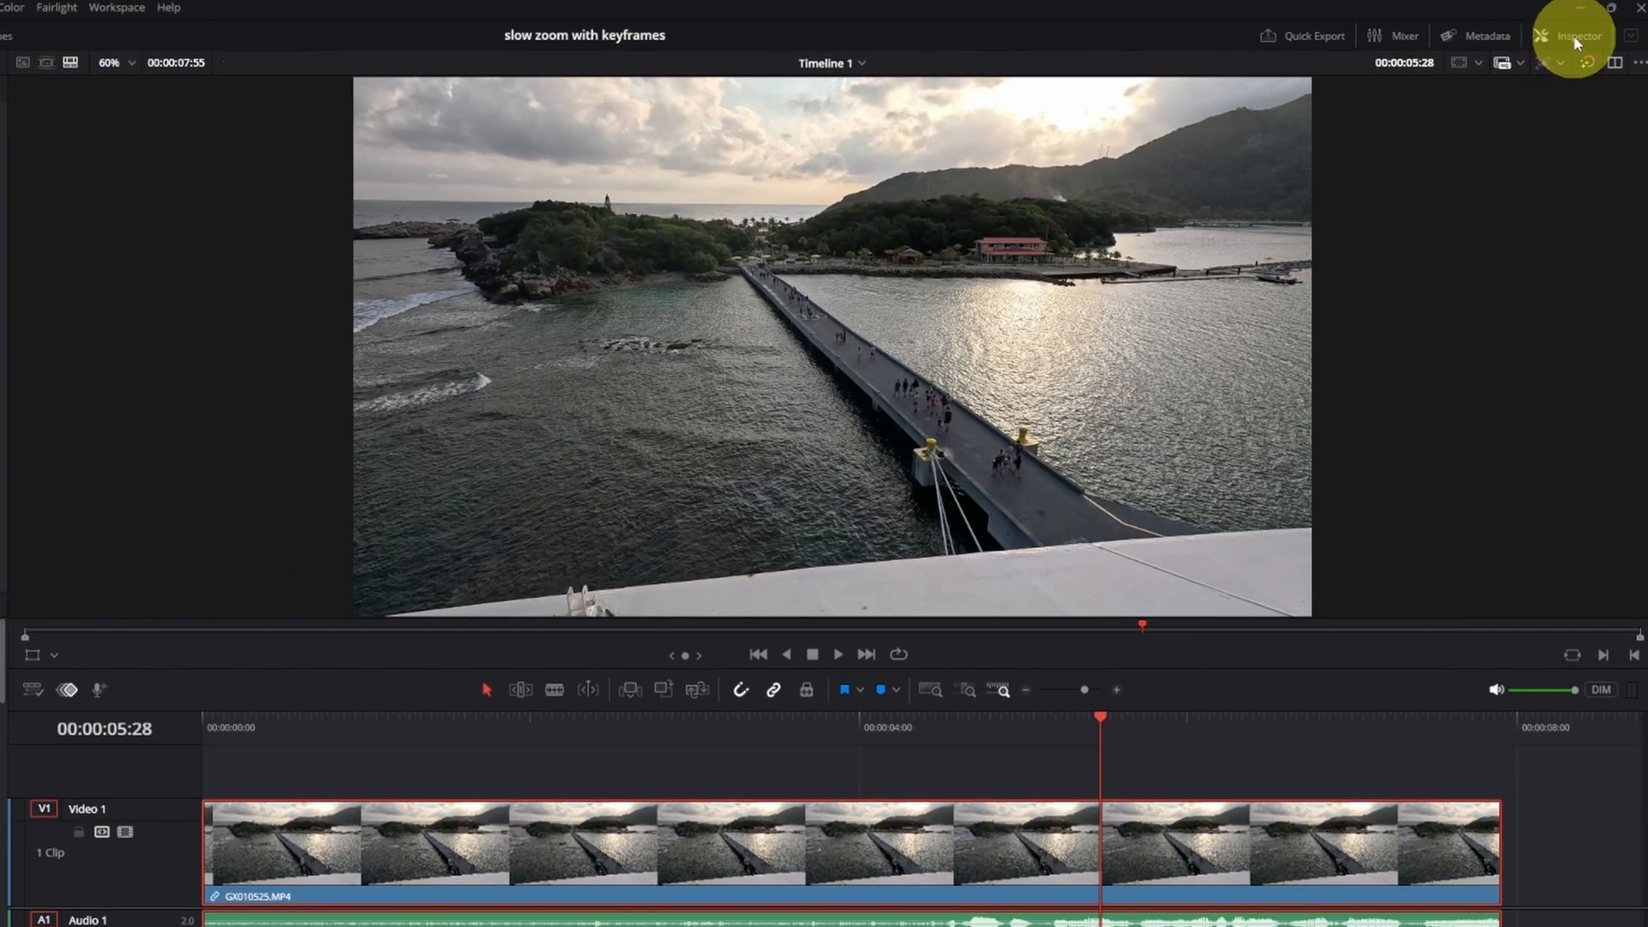
# Bring up the clip's Inspector with Transform showing Zoom 1.000 and Position 0.000
pyautogui.click(1576, 34)
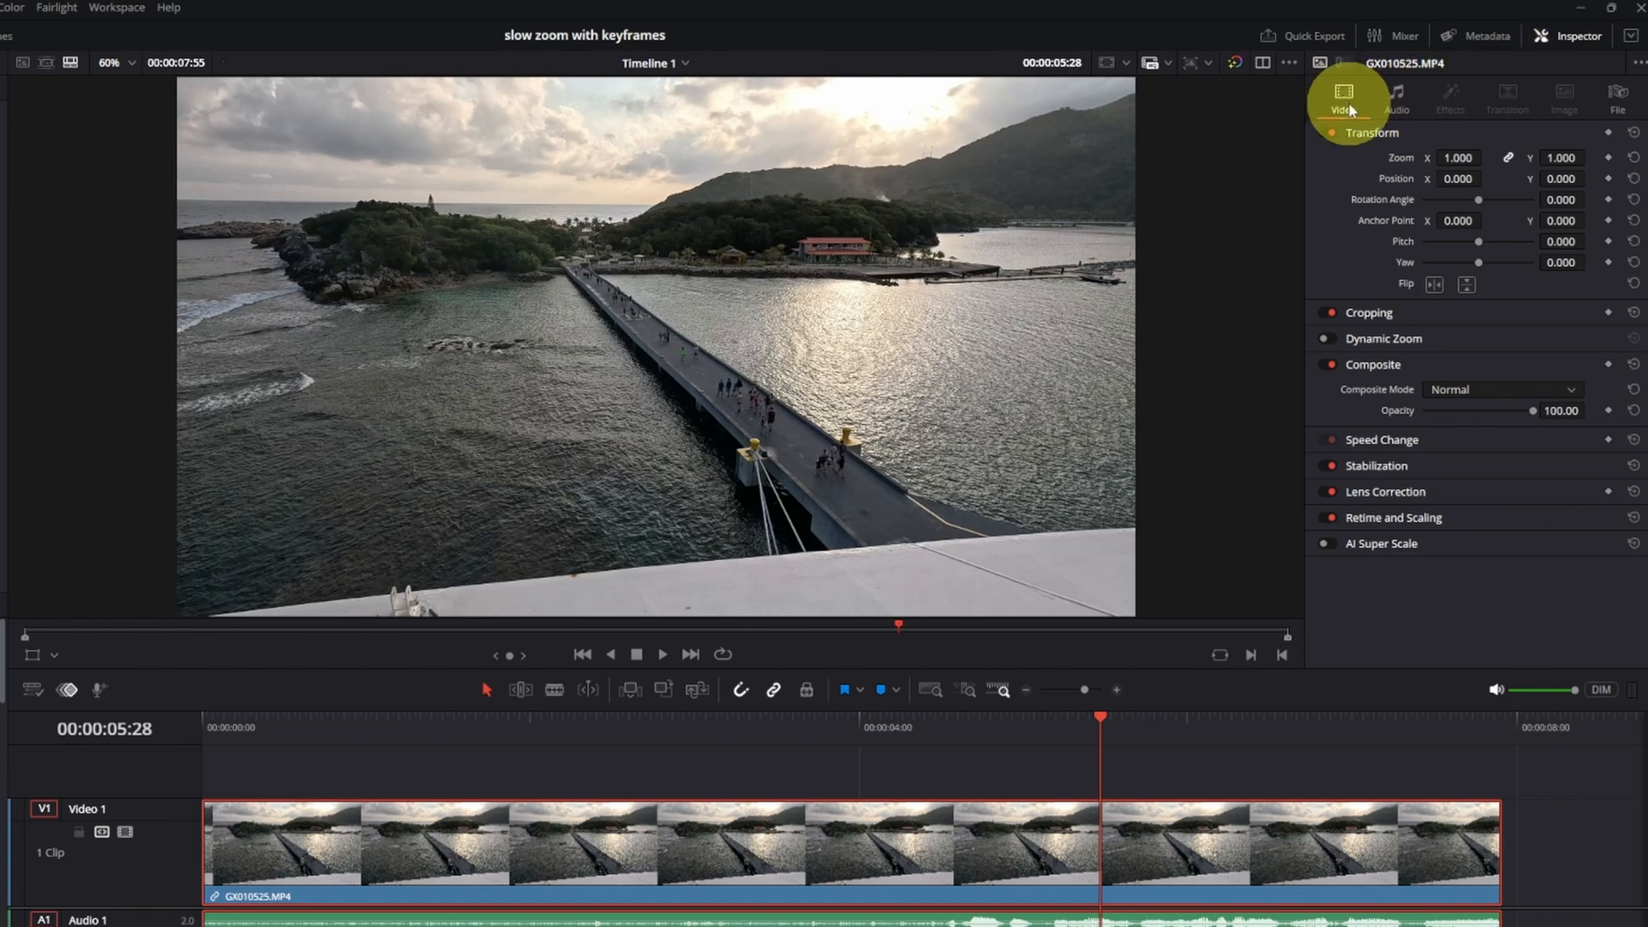
pyautogui.moveTo(1107, 722)
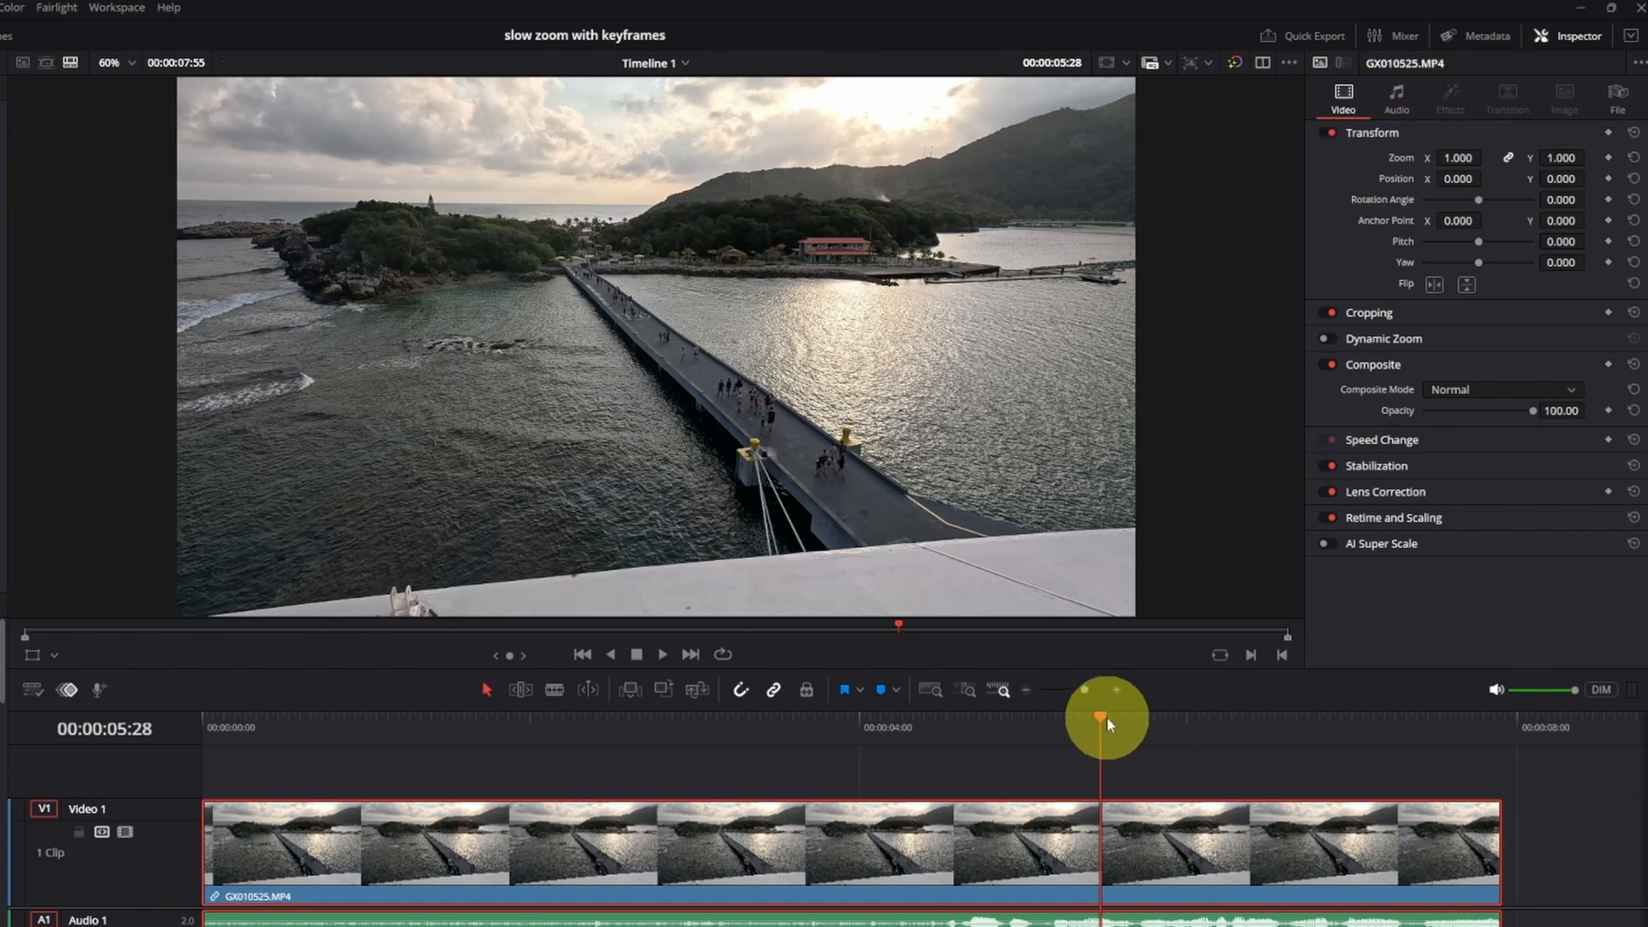
# Add a starting Zoom keyframe of 1.000 at the clip's first frame, creating Zoom X and Y lanes
pyautogui.click(251, 788)
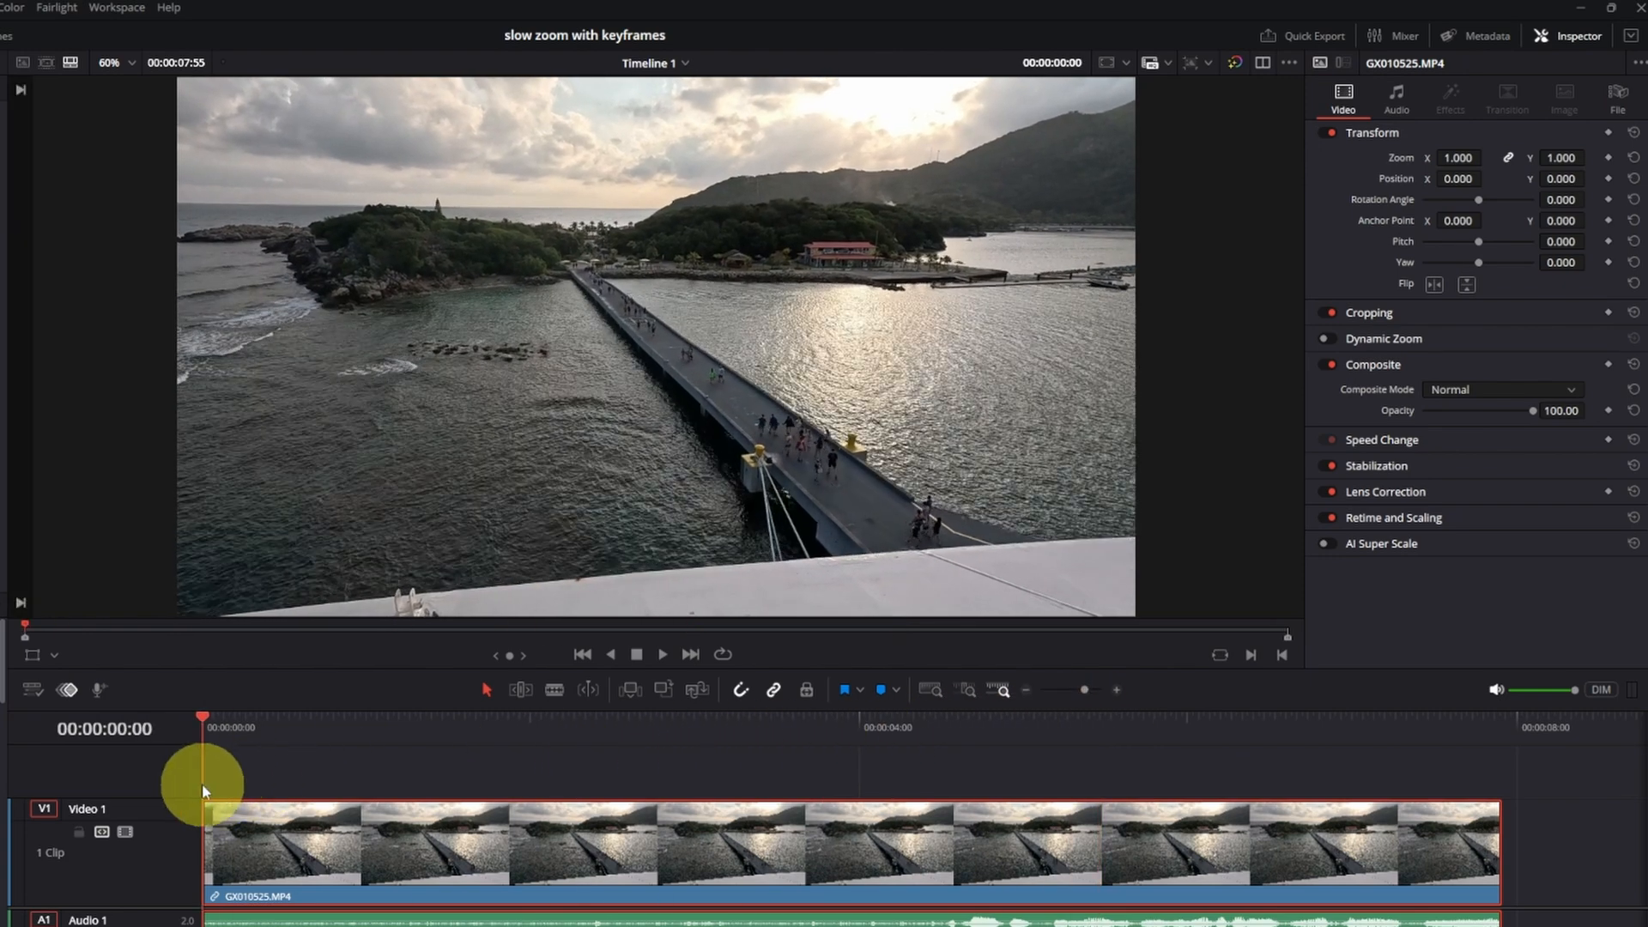
pyautogui.click(662, 654)
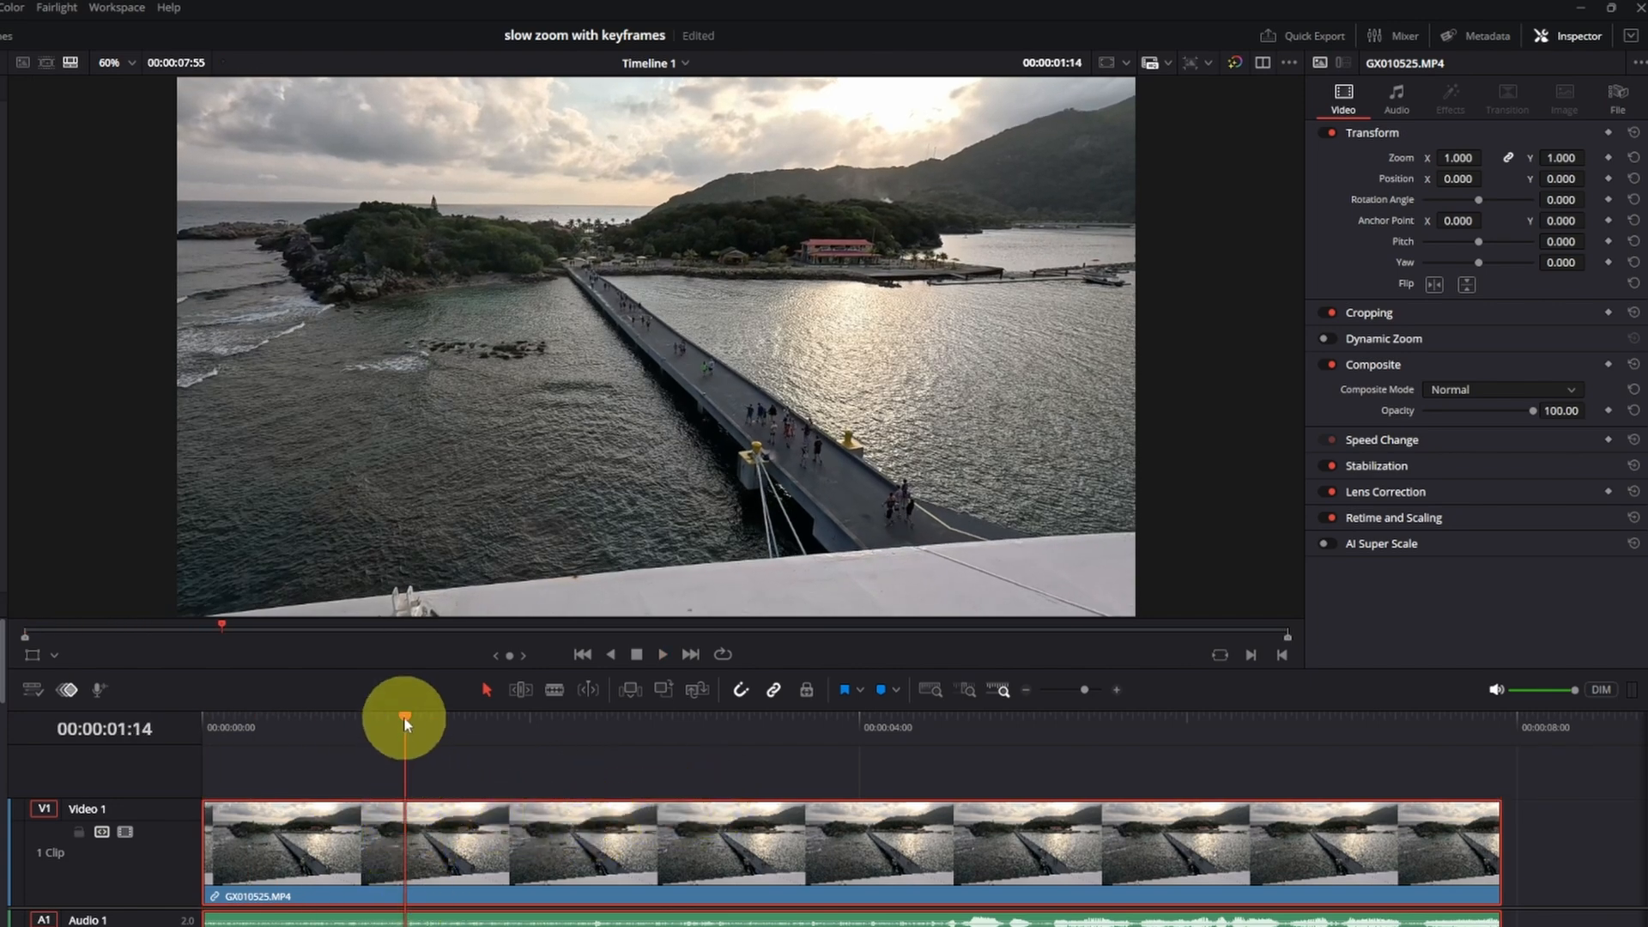
pyautogui.moveTo(405, 714); pyautogui.dragTo(389, 757)
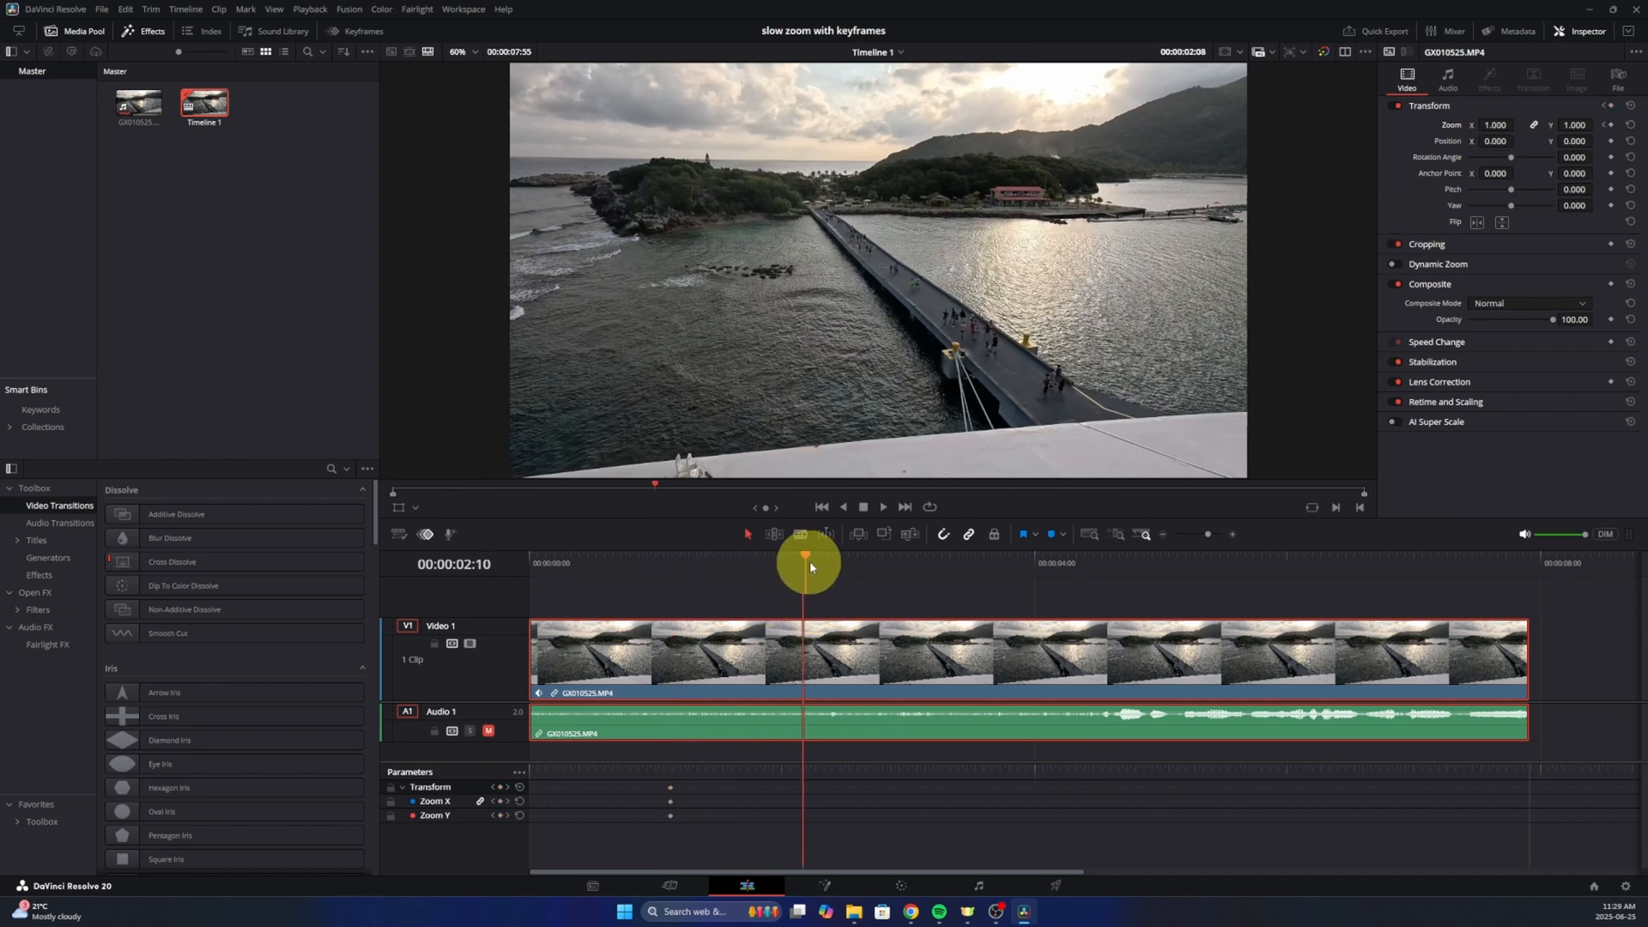
# Add a second Zoom keyframe of 1.300 near the clip's end for a zoom-in
pyautogui.moveTo(807, 563); pyautogui.dragTo(1361, 563)
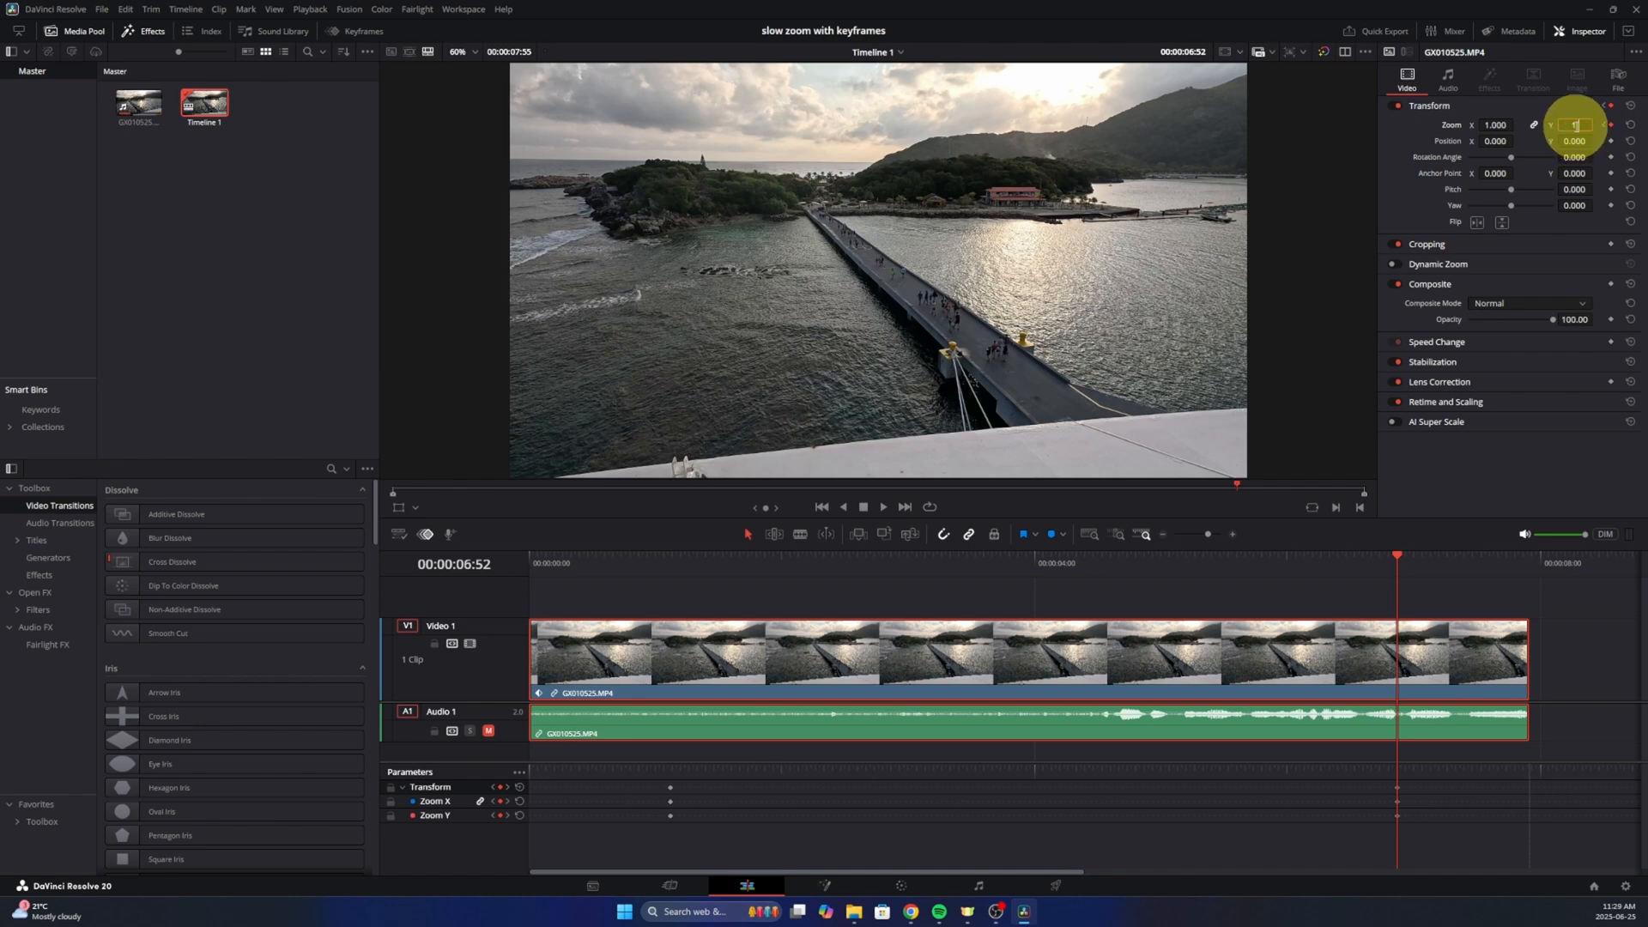
pyautogui.write('1.300')
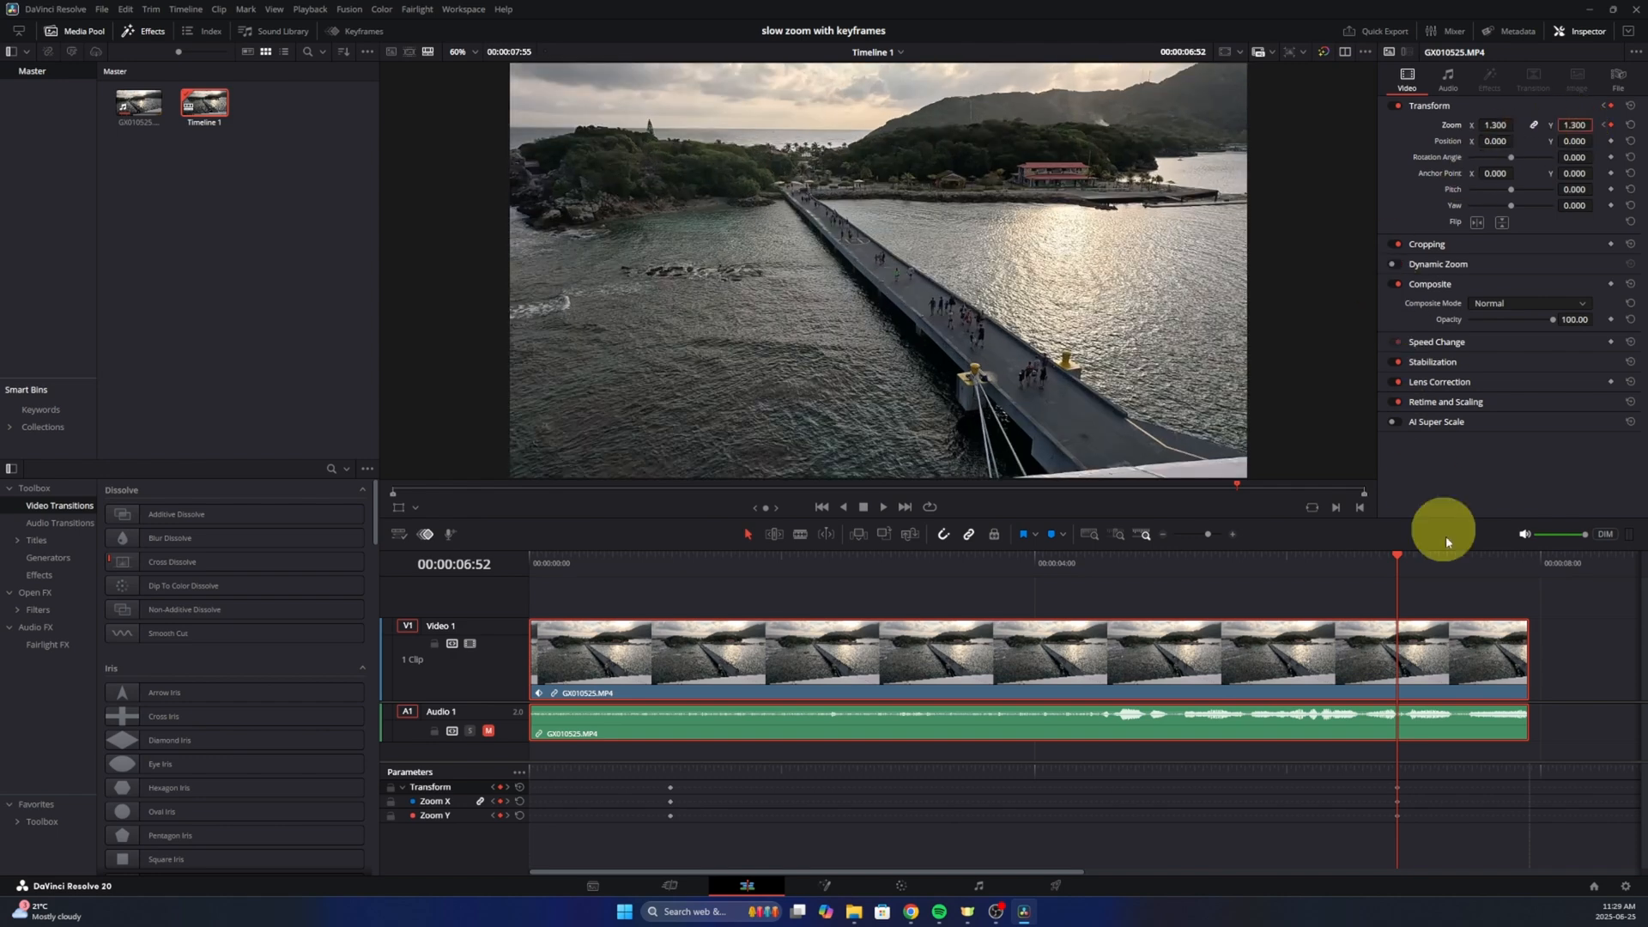
pyautogui.click(683, 654)
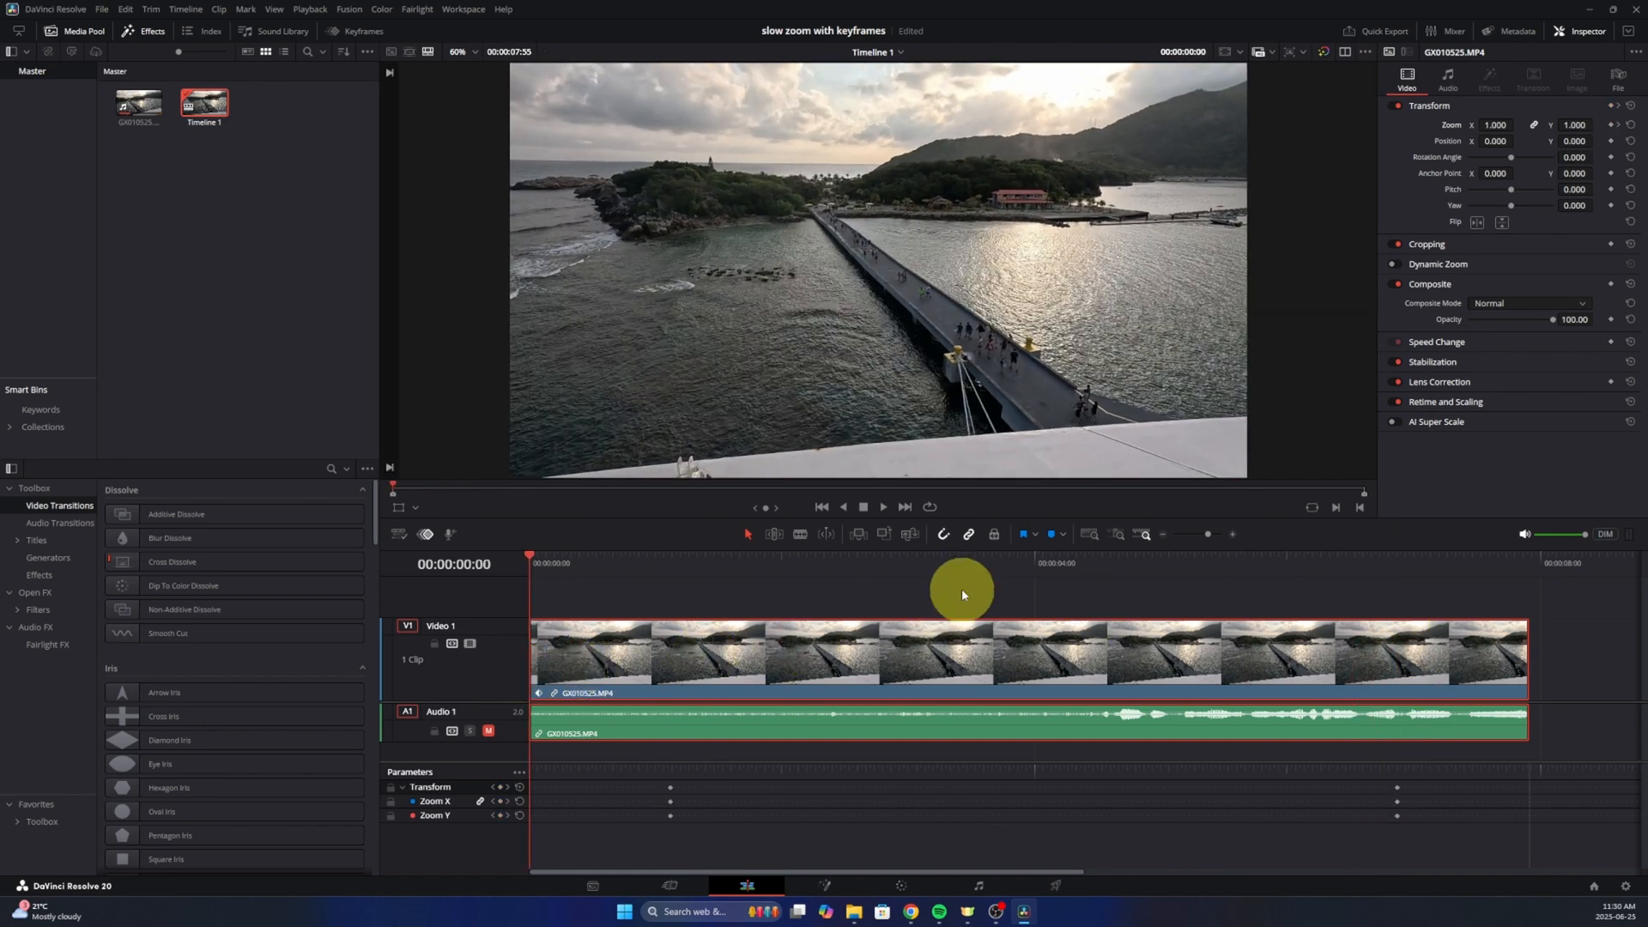
# Raise the ending Zoom keyframe to 1.400 and replay the gradual zoom from 1.000
pyautogui.click(884, 507)
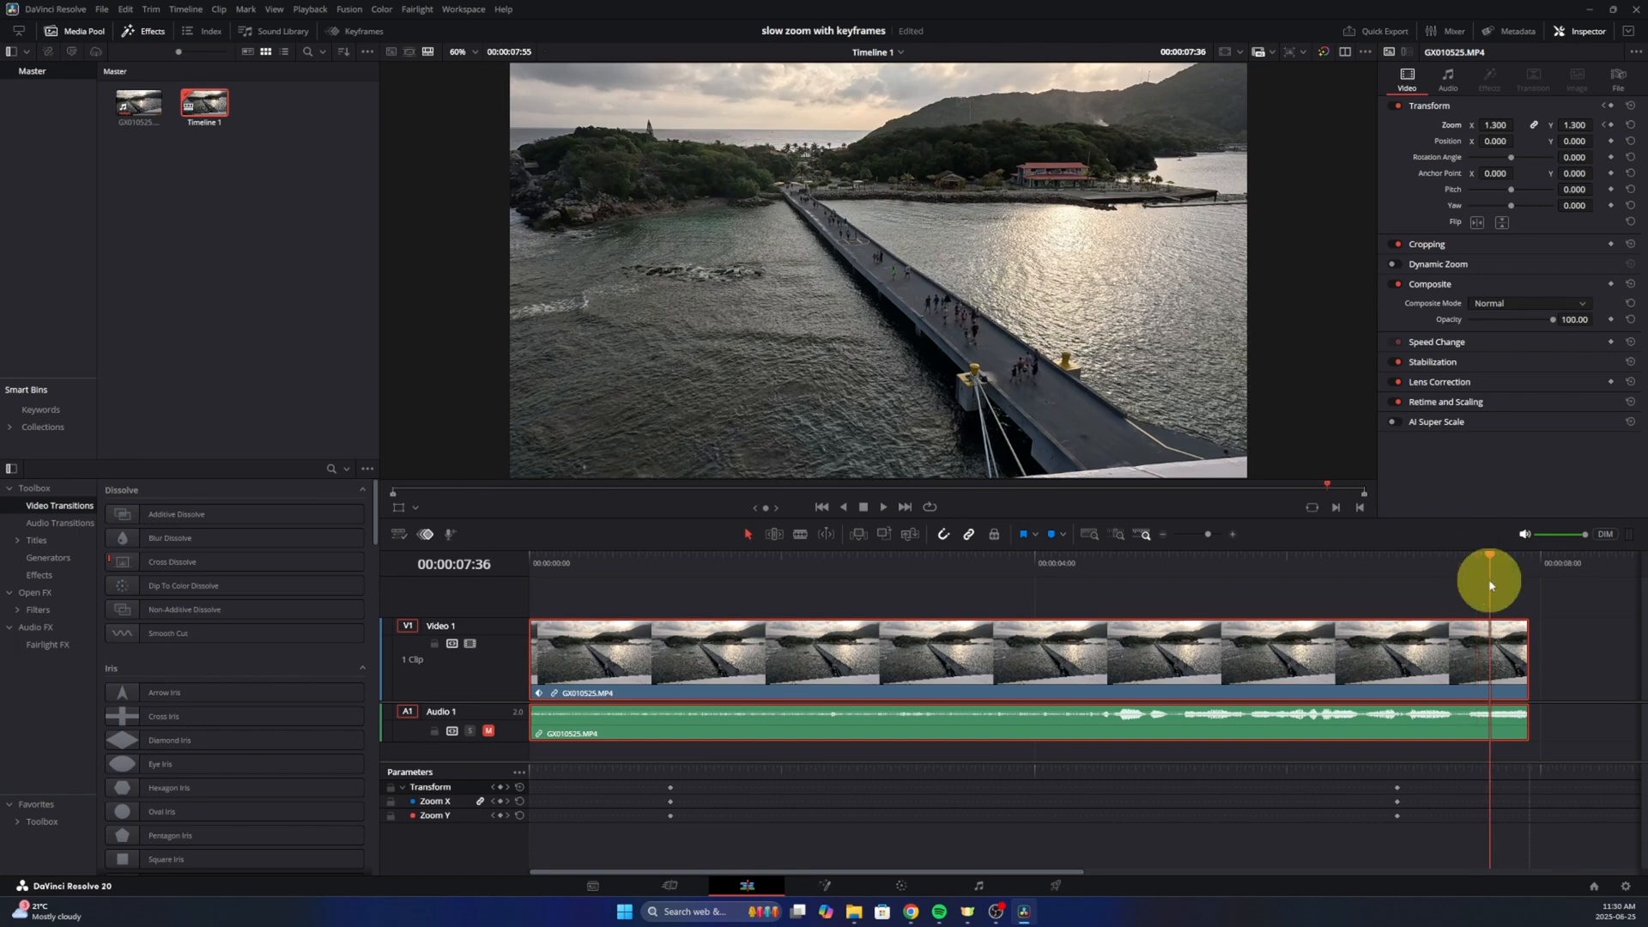
pyautogui.moveTo(1490, 584); pyautogui.dragTo(1427, 594)
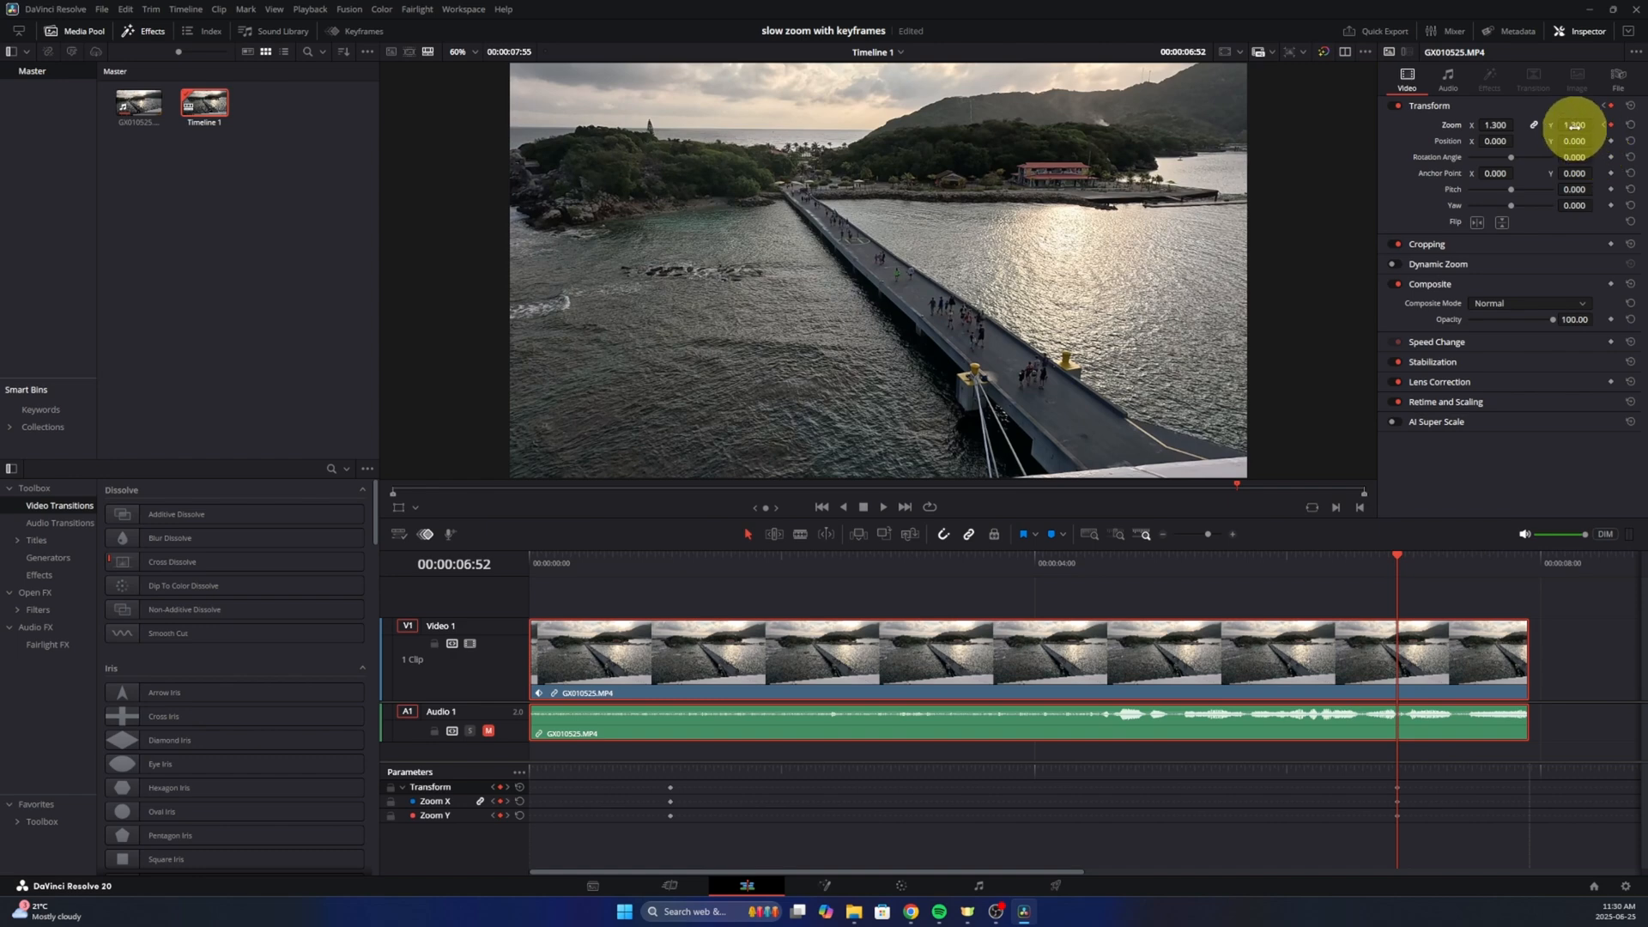
pyautogui.click(1576, 126)
pyautogui.write('1.400')
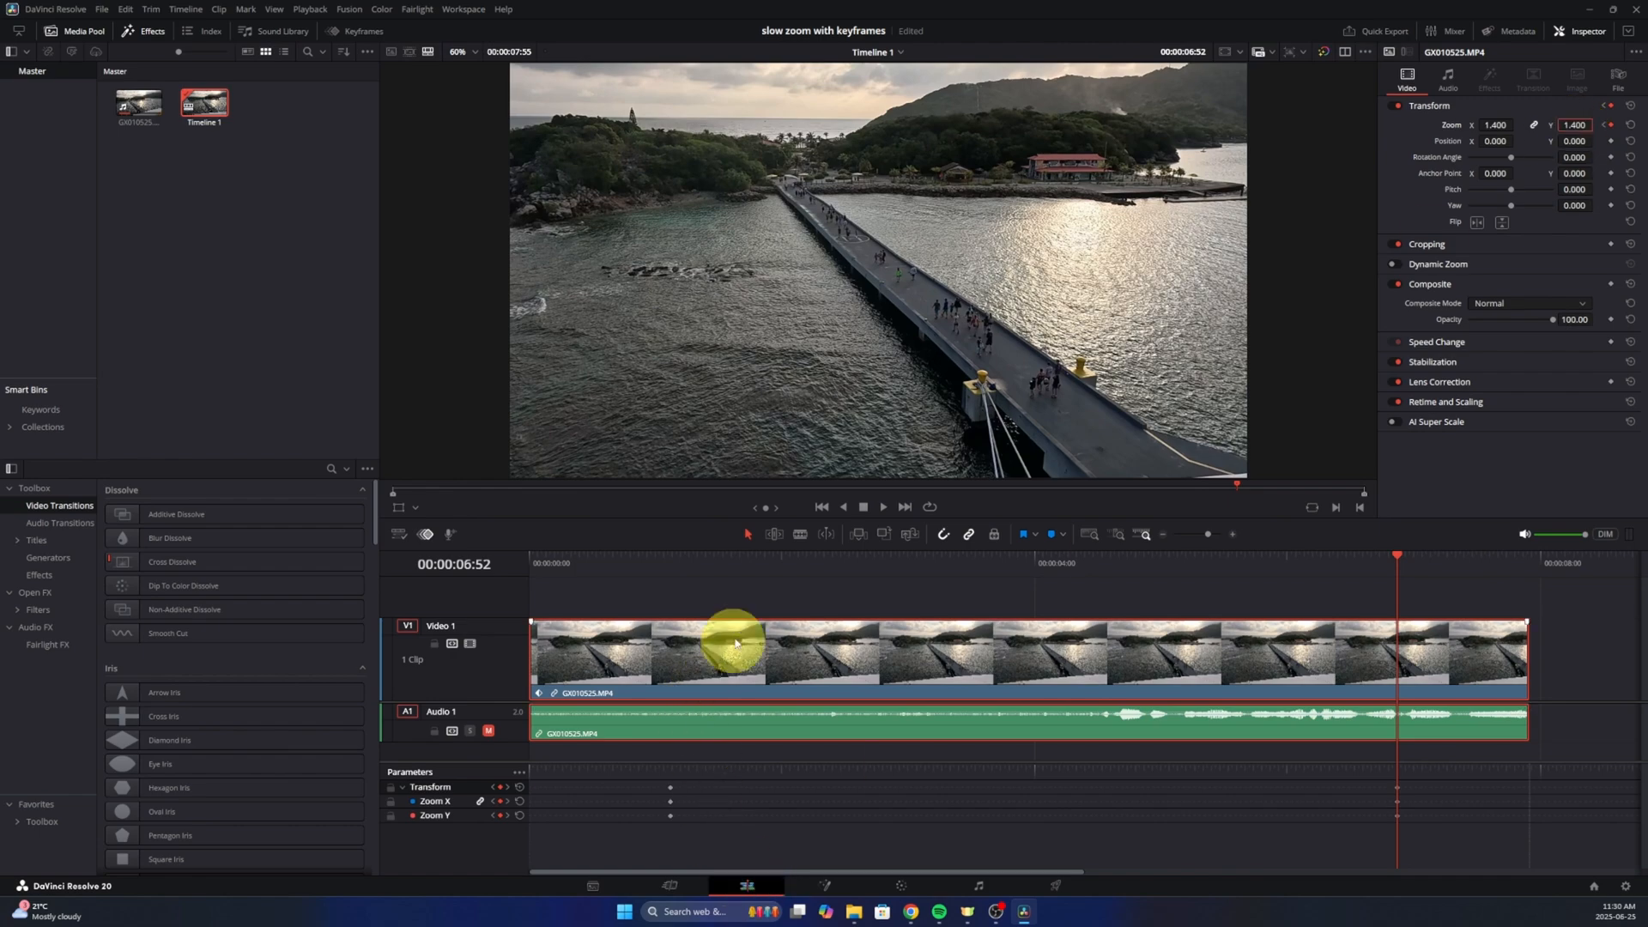
pyautogui.click(884, 507)
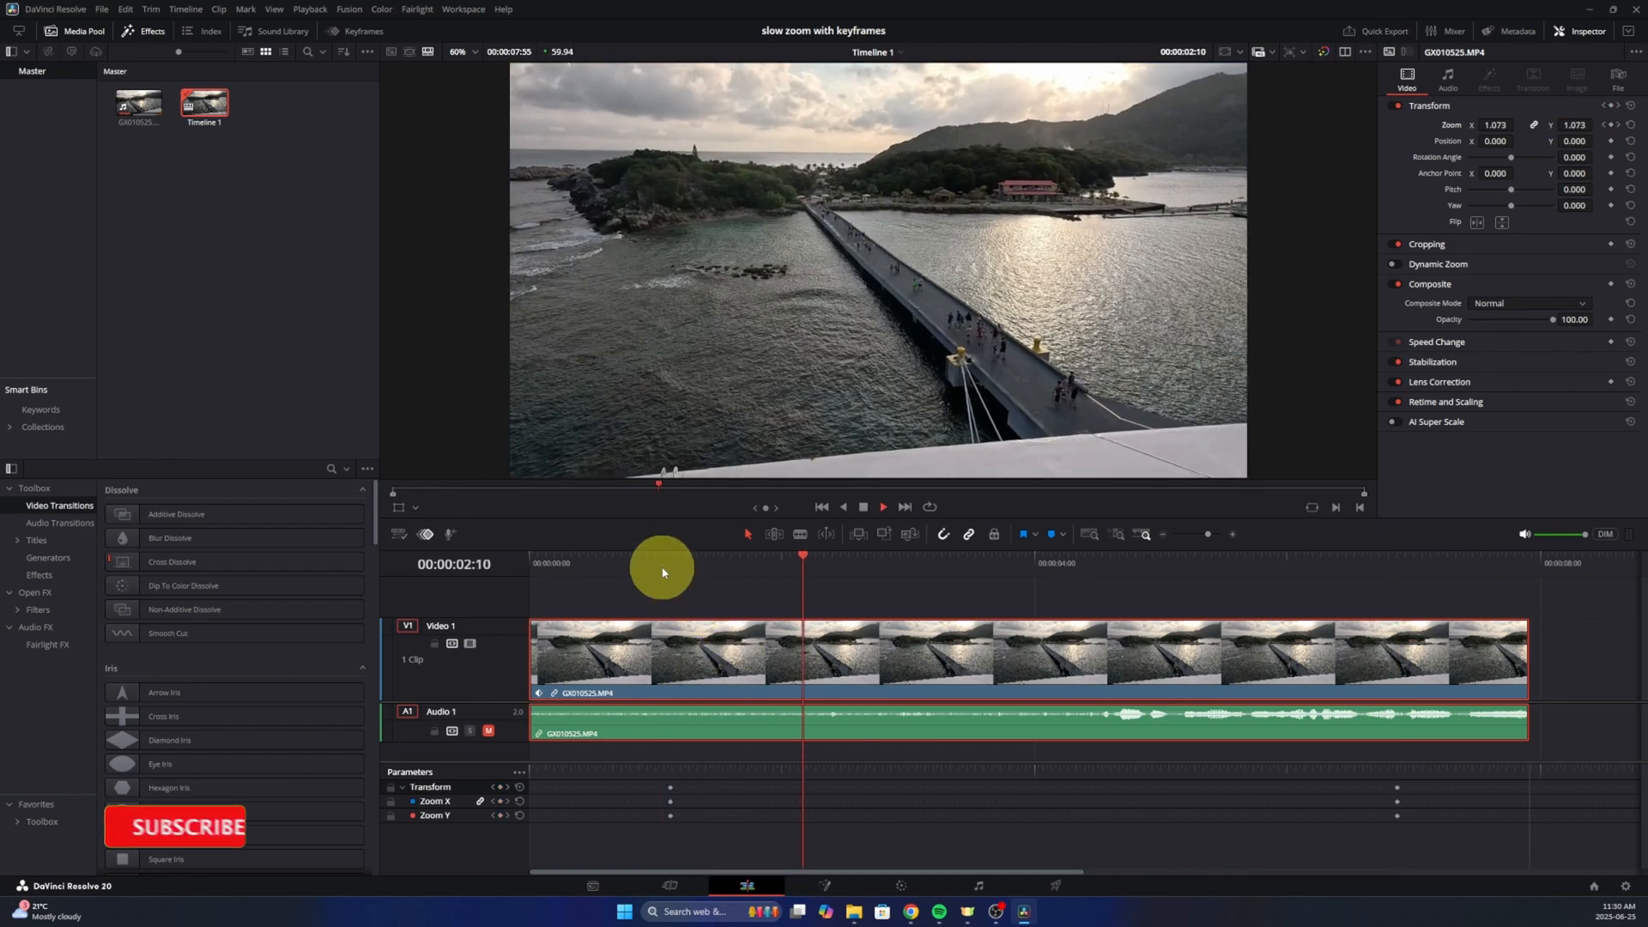